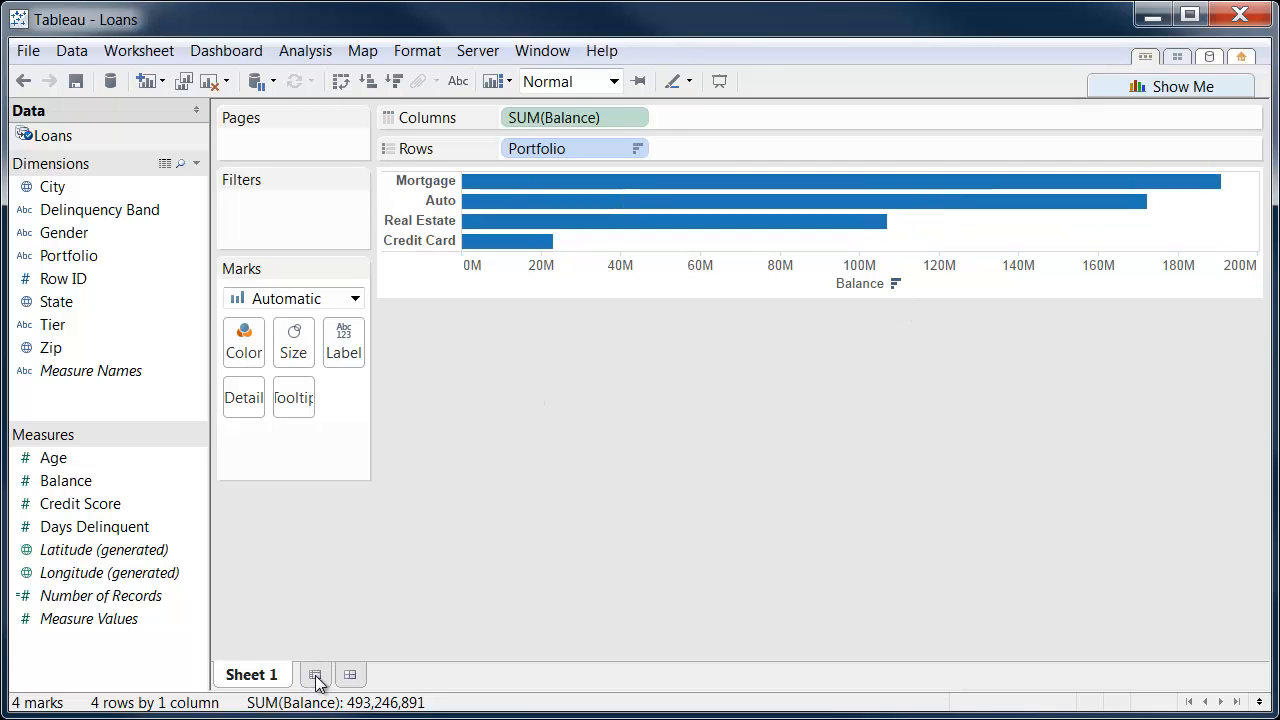
Step: Add an empty Sheet 2 beside Sheet 1's balance-by-portfolio bar chart
left_click(315, 674)
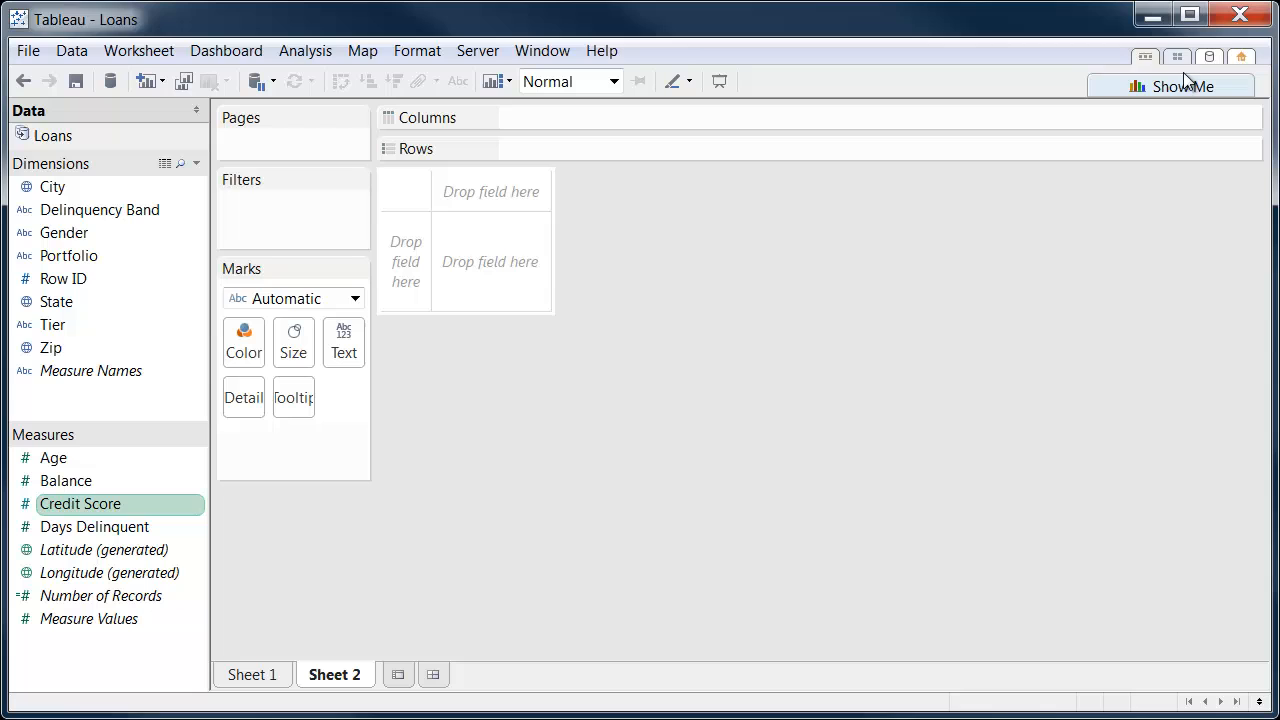
Step: Make a Show Me histogram of Balance by Credit Score, rebinned from 50 to size 10
left_click(1183, 86)
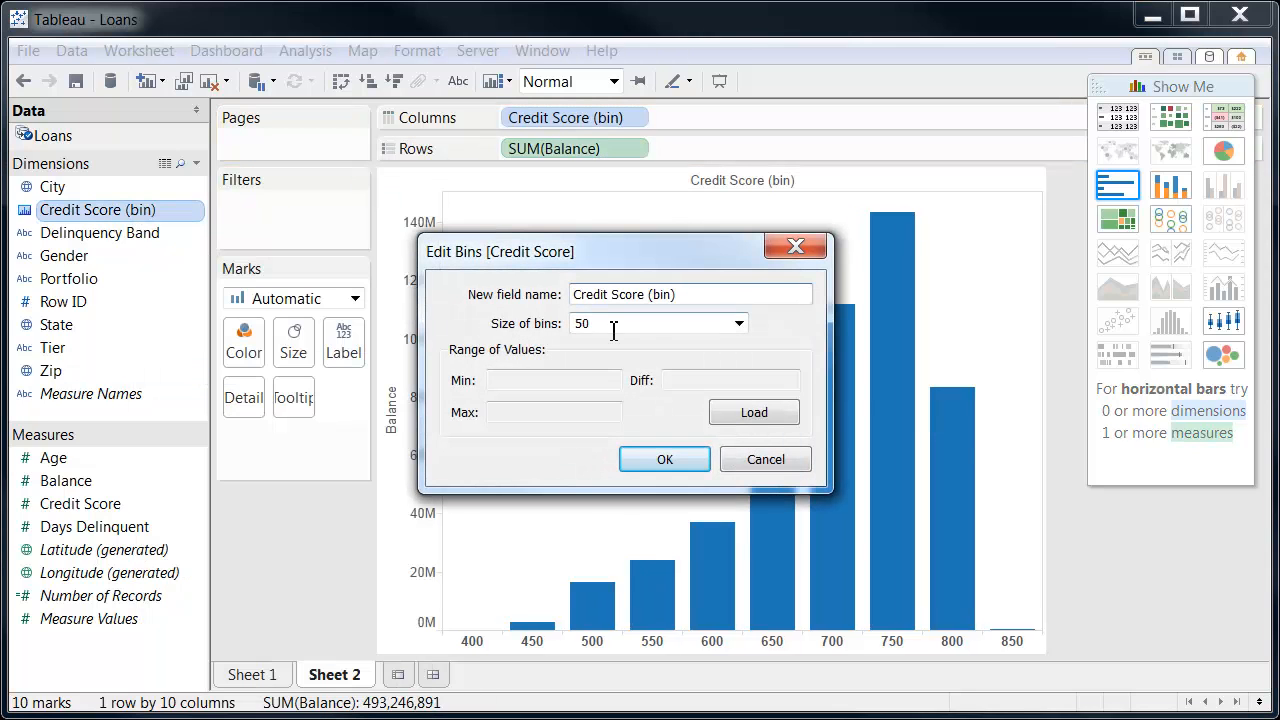
type("10")
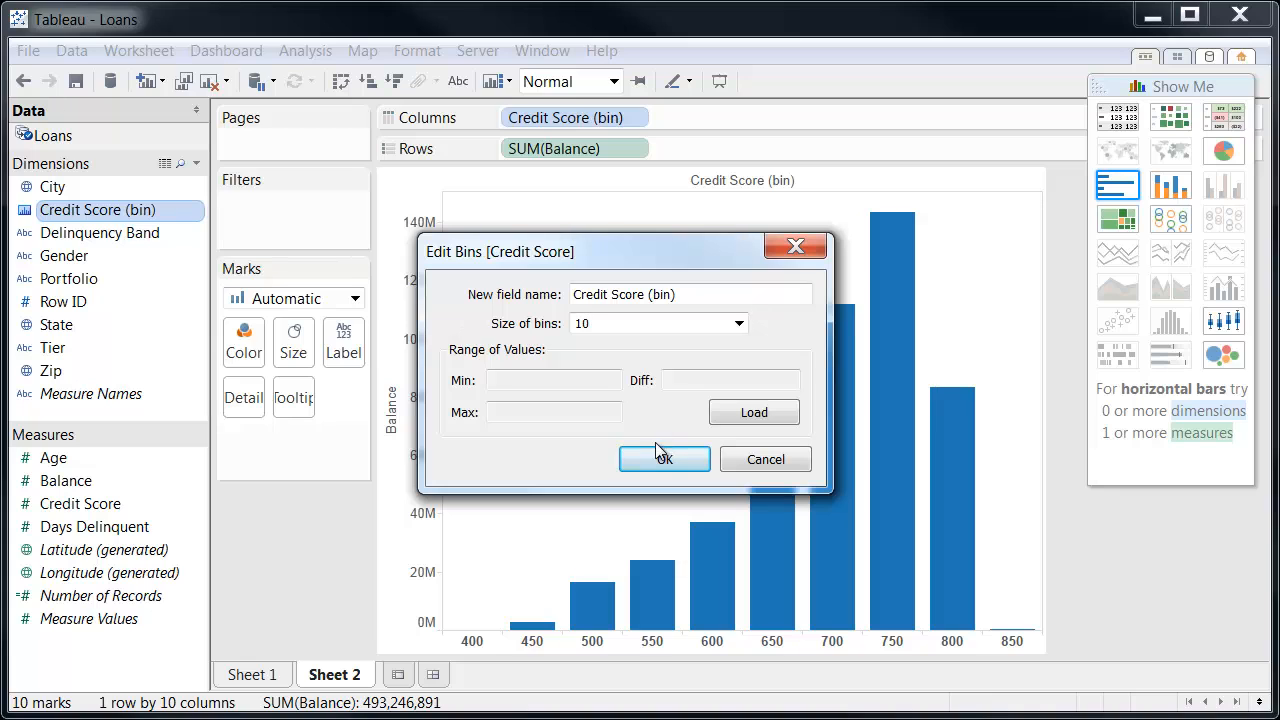
left_click(664, 459)
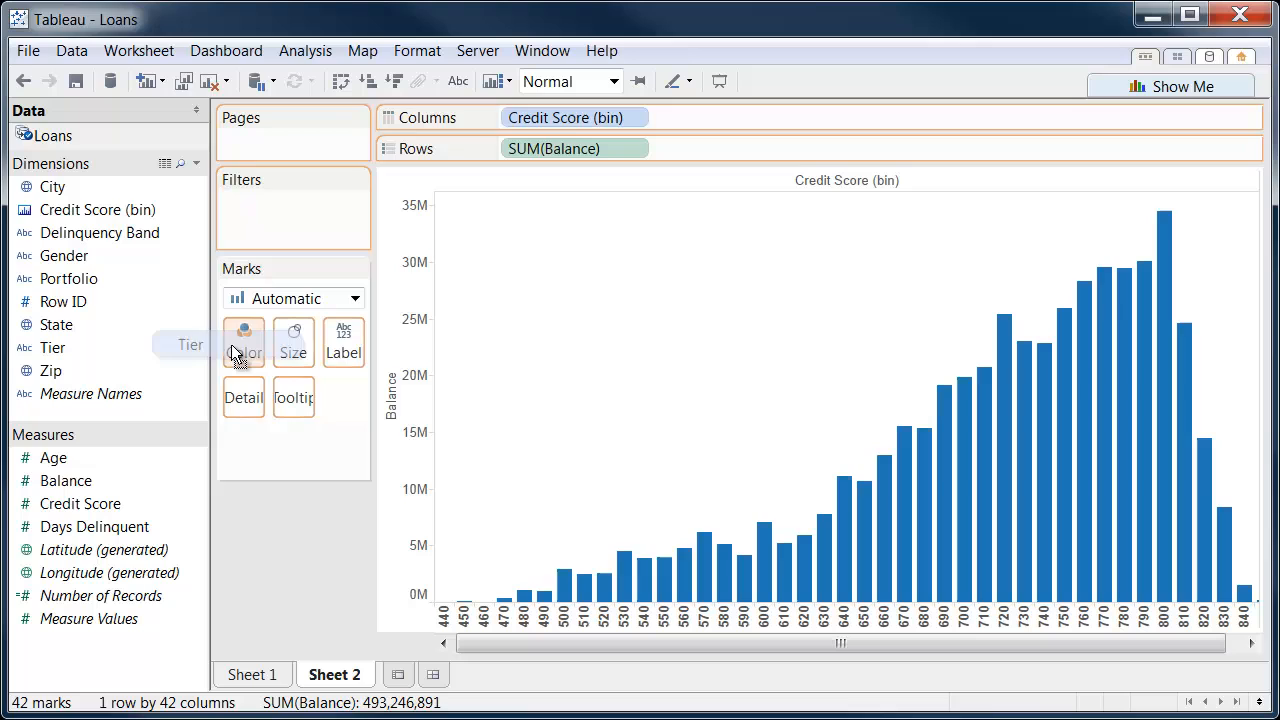
Step: Put Tier on Color, move Tier A+ to the legend top, and apply the Cyclic palette
left_click_drag(52, 347, 243, 347)
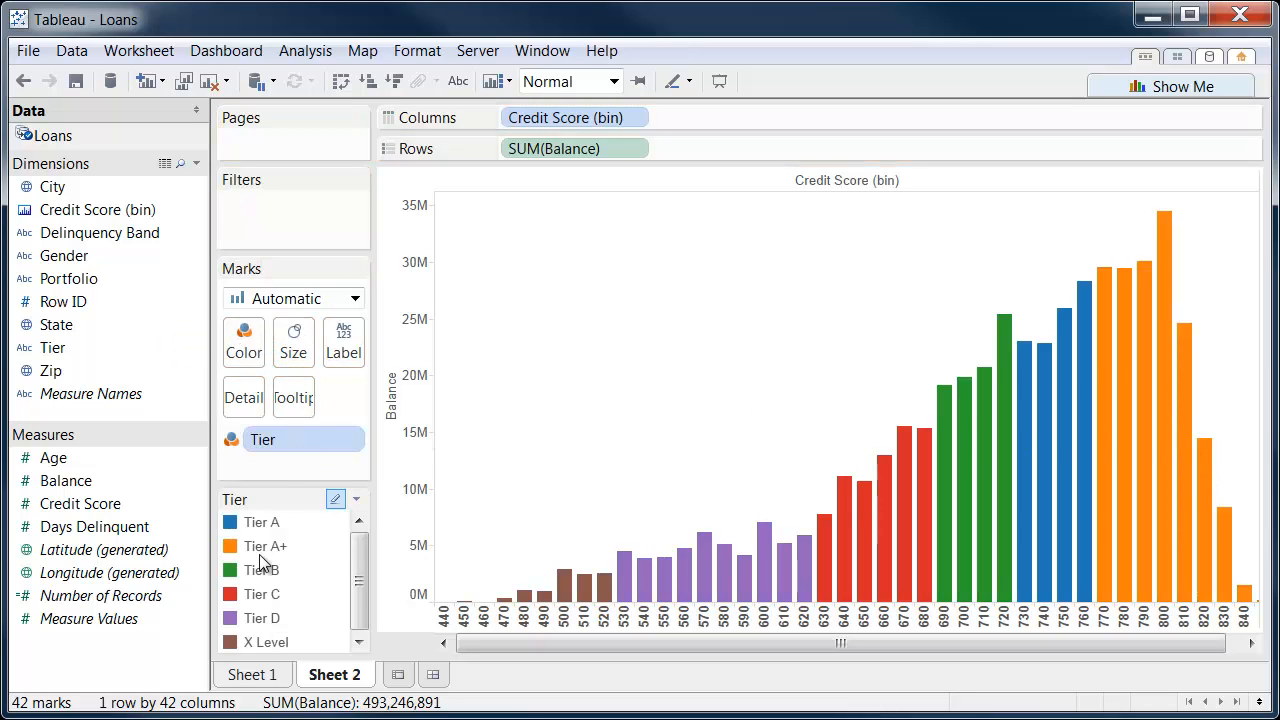
left_click(265, 546)
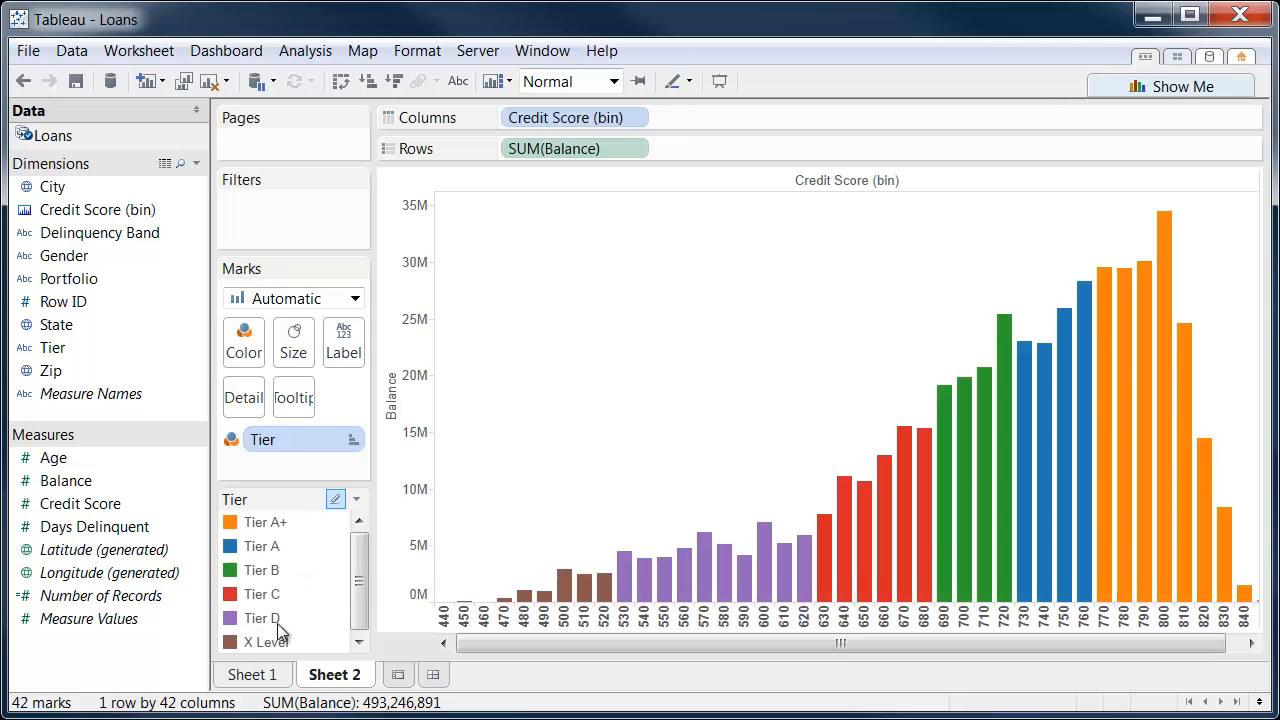
left_click(355, 498)
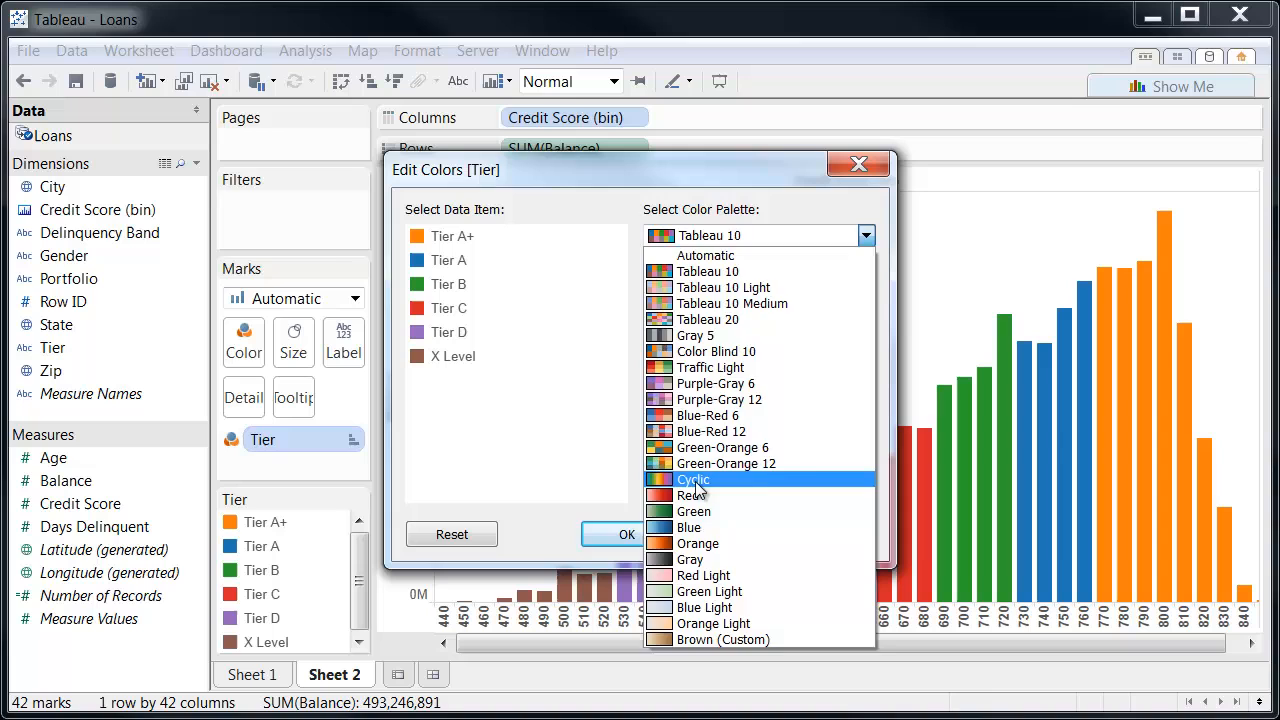
left_click(626, 534)
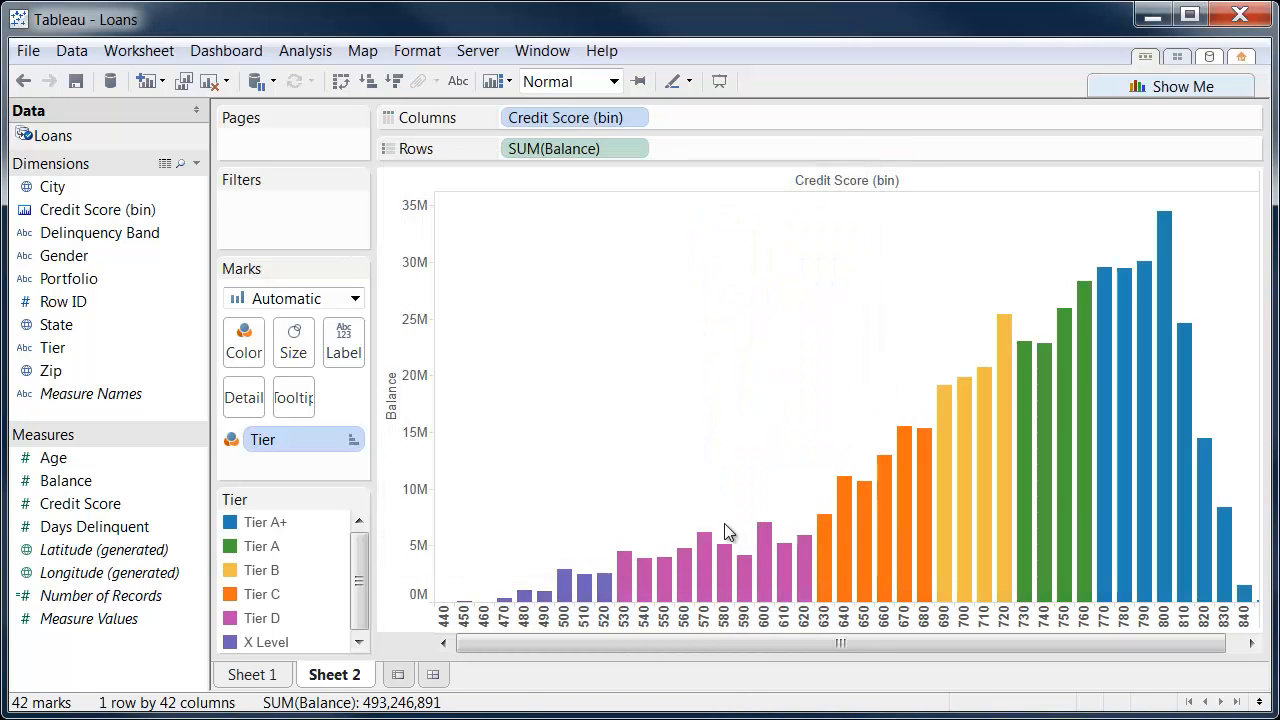
right_click(335, 674)
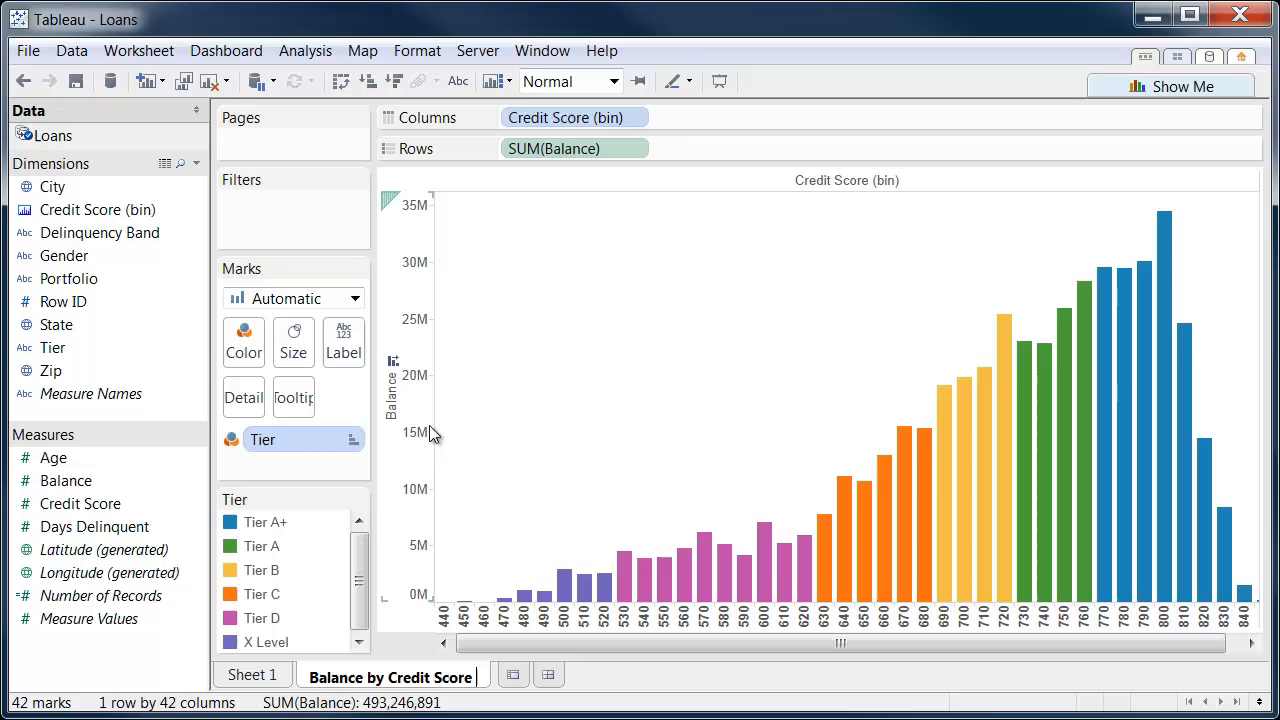
mouse_move(648, 402)
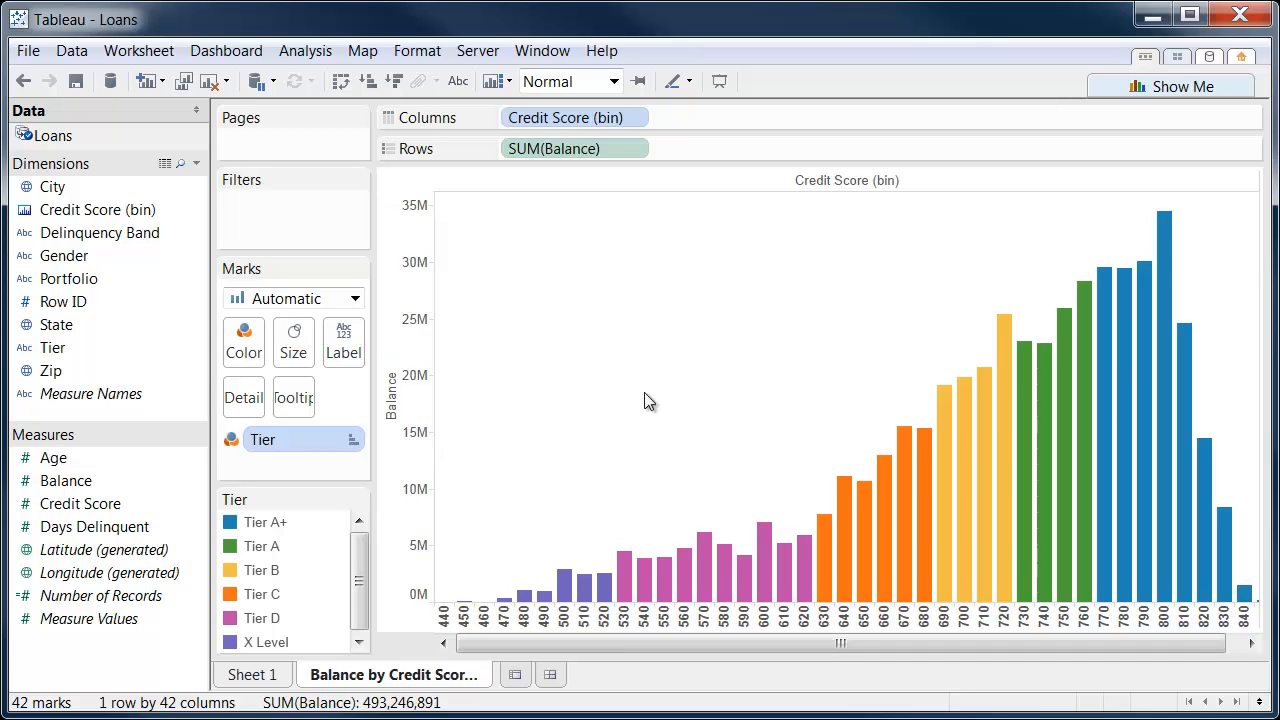
Step: Add a blank Sheet 3 after the renamed 'Balance by Credit Score' sheet
left_click(534, 674)
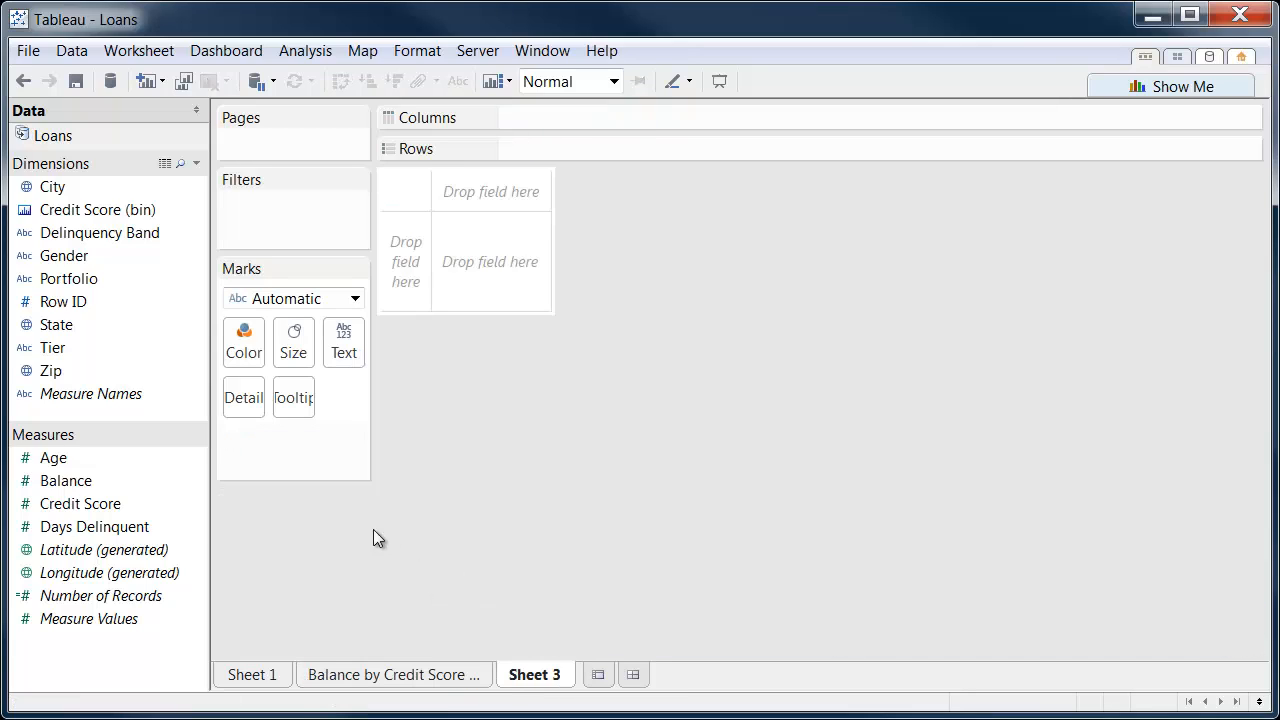
Step: Create a size-30 Days Delinquent bin and filter Sheet 3 to bins 30, 60, 90 and 120
left_click(94, 527)
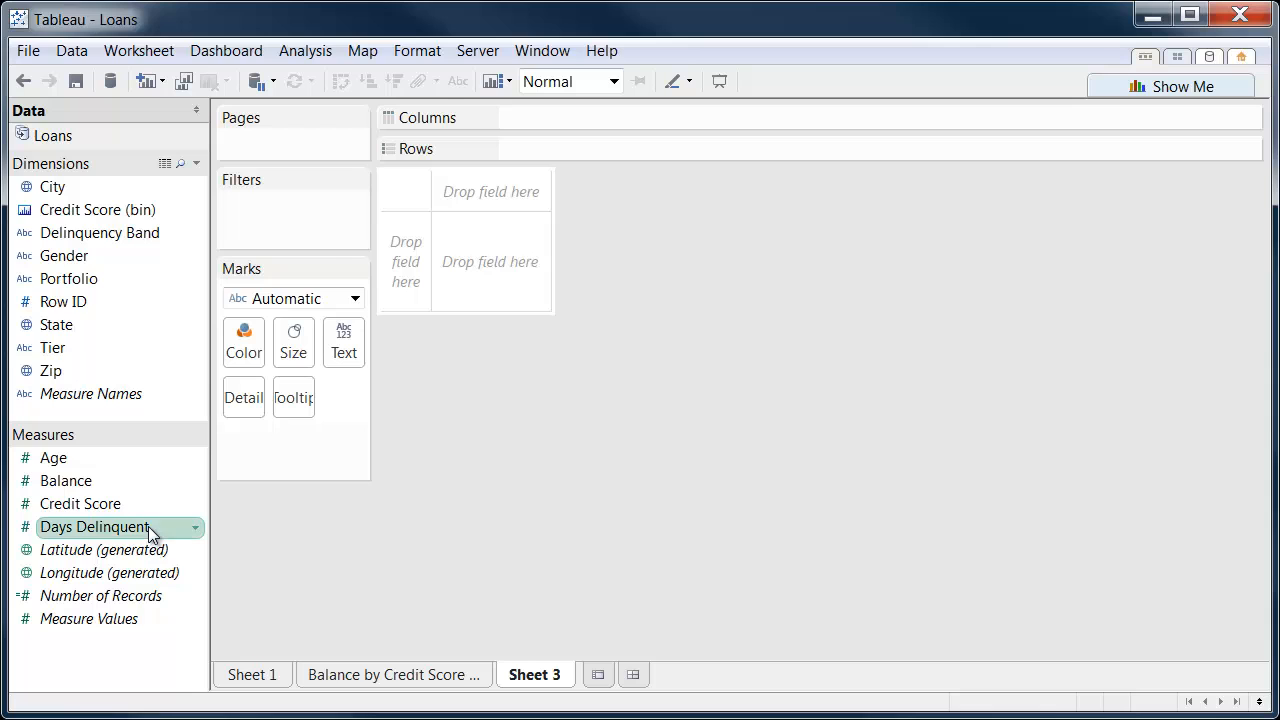
right_click(95, 527)
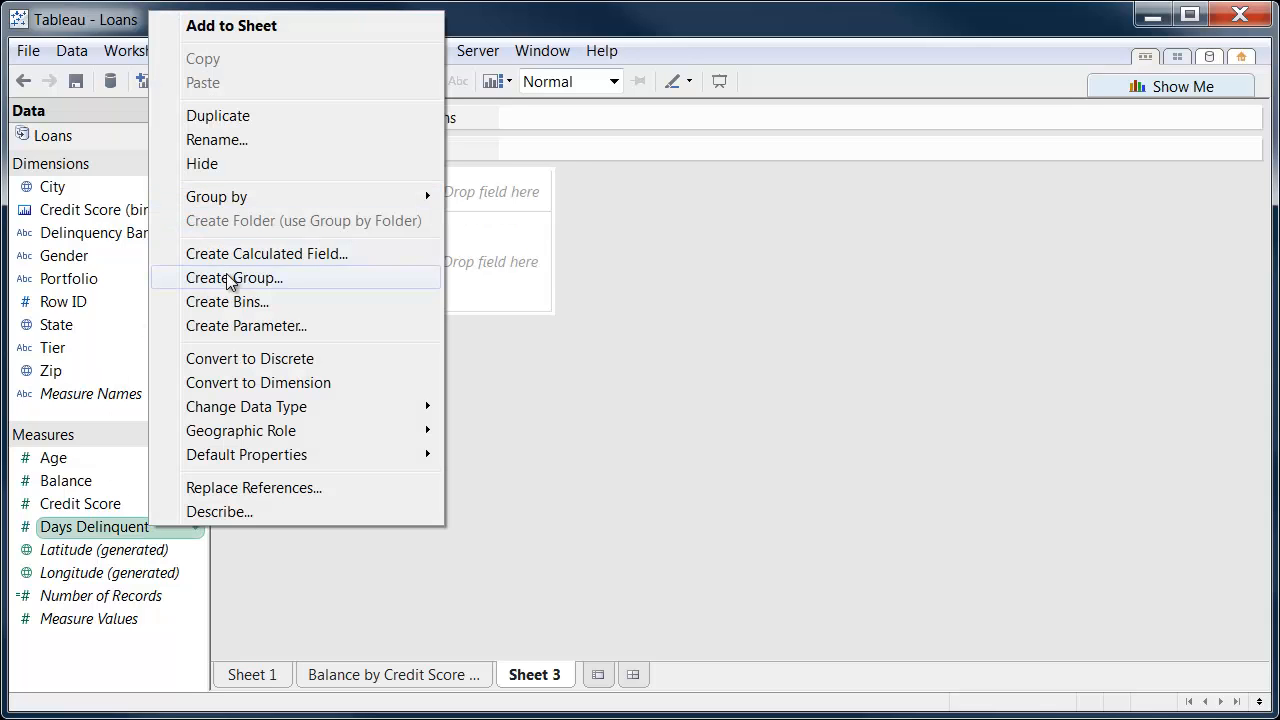
left_click(227, 301)
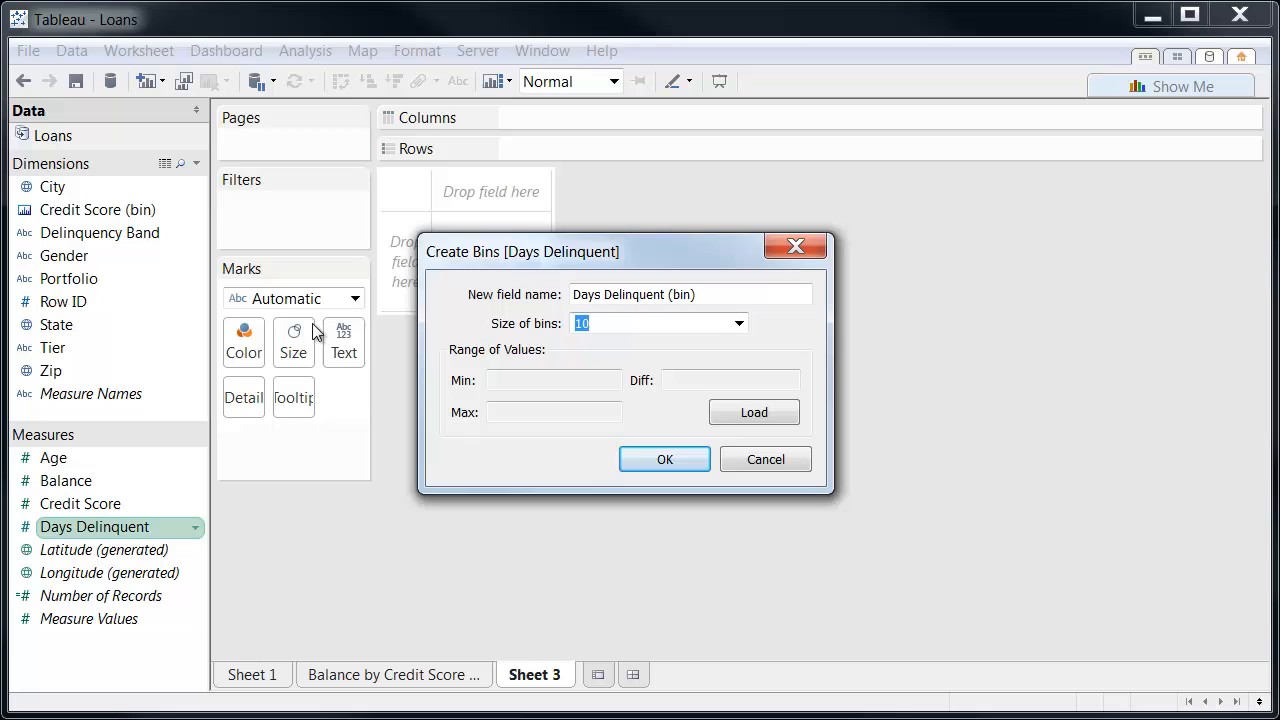
type("30")
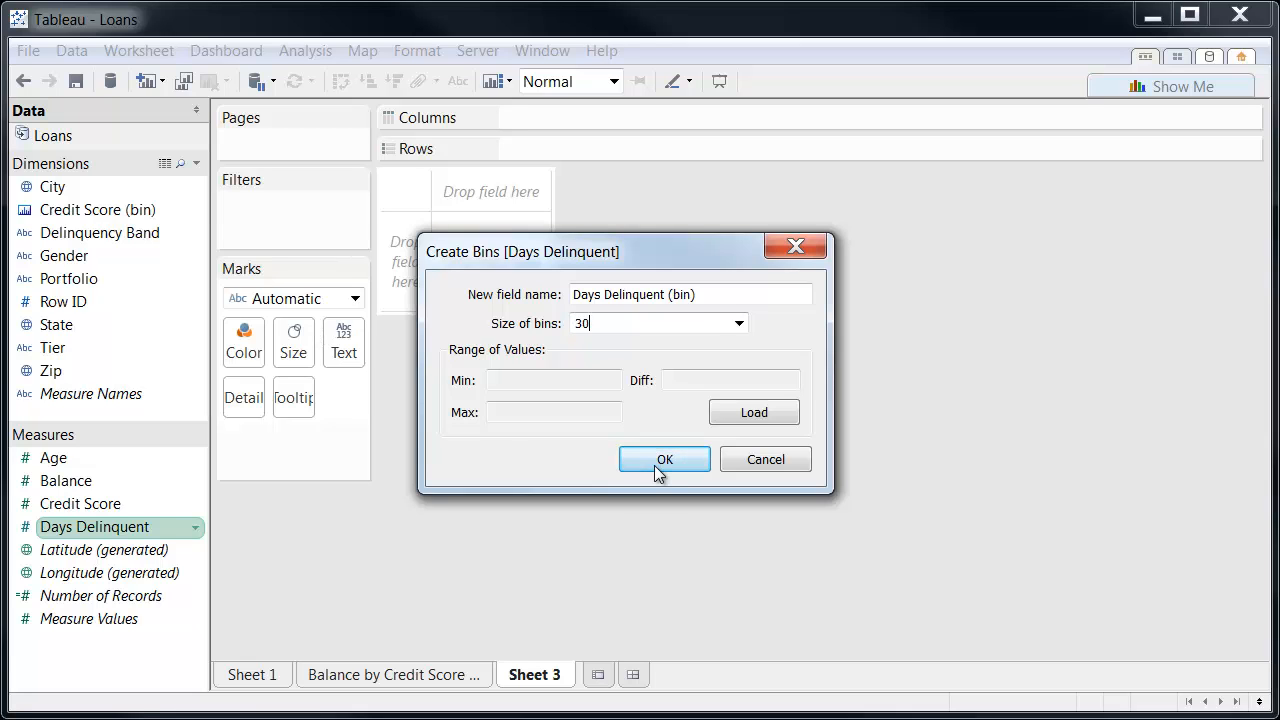
left_click(664, 459)
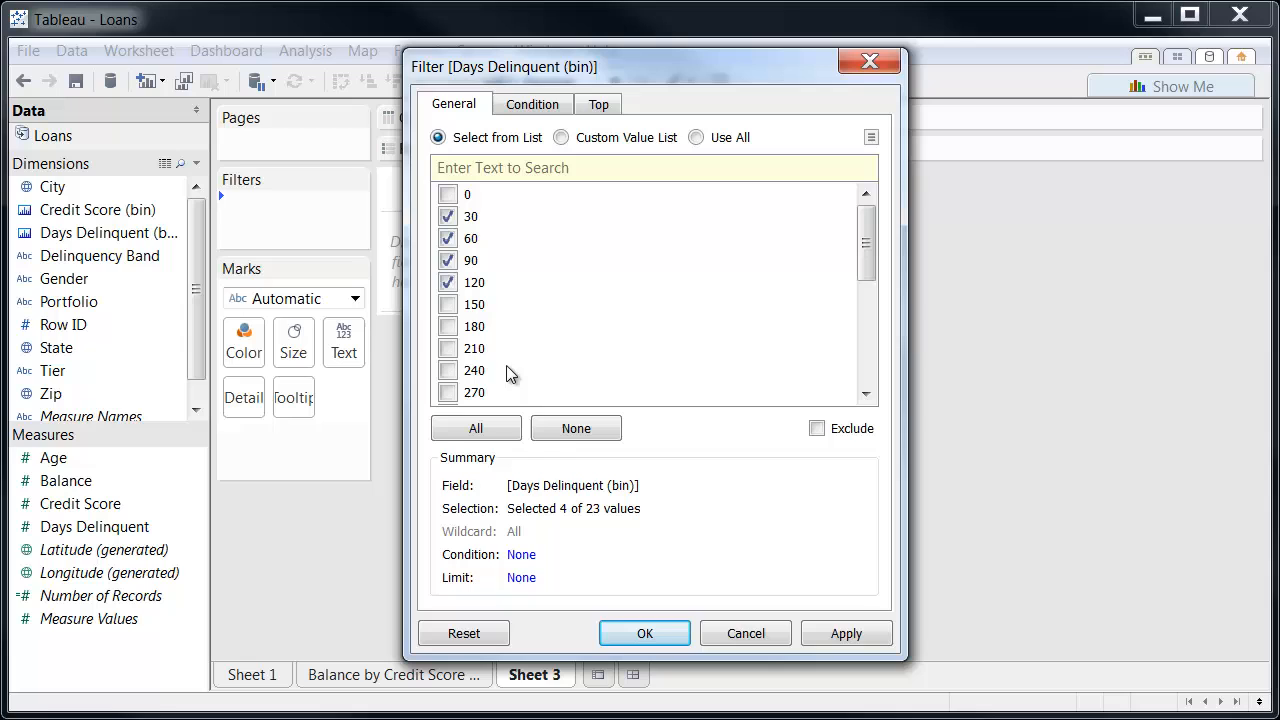
left_click(644, 633)
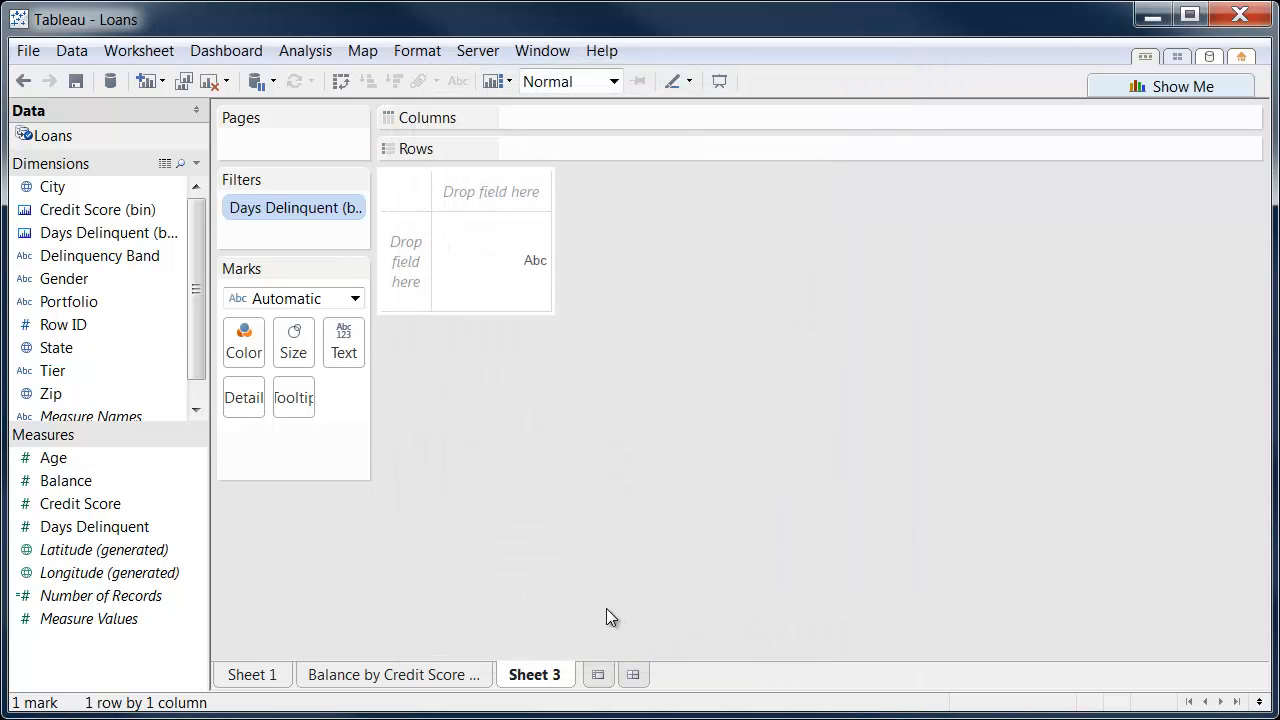
left_click(97, 233)
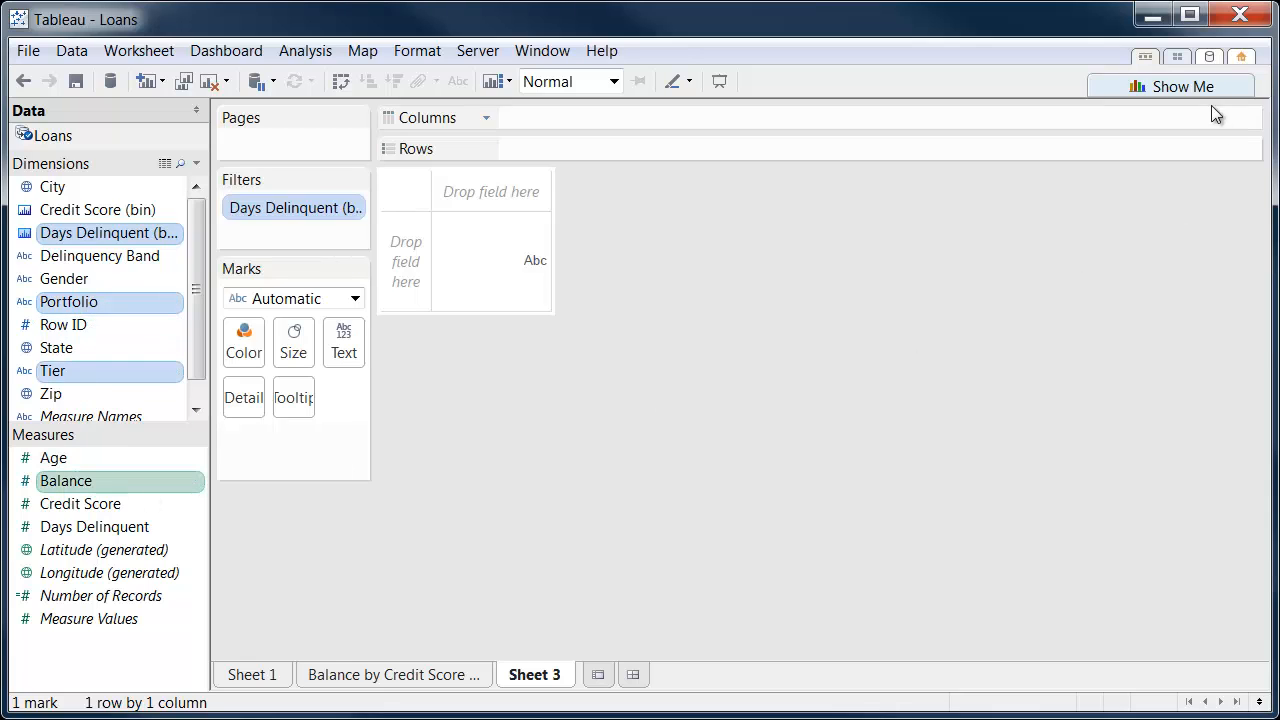
Step: Turn Days Delinquent (bin), Portfolio, Tier and Balance into a Show Me treemap colored by Tier
left_click(1172, 86)
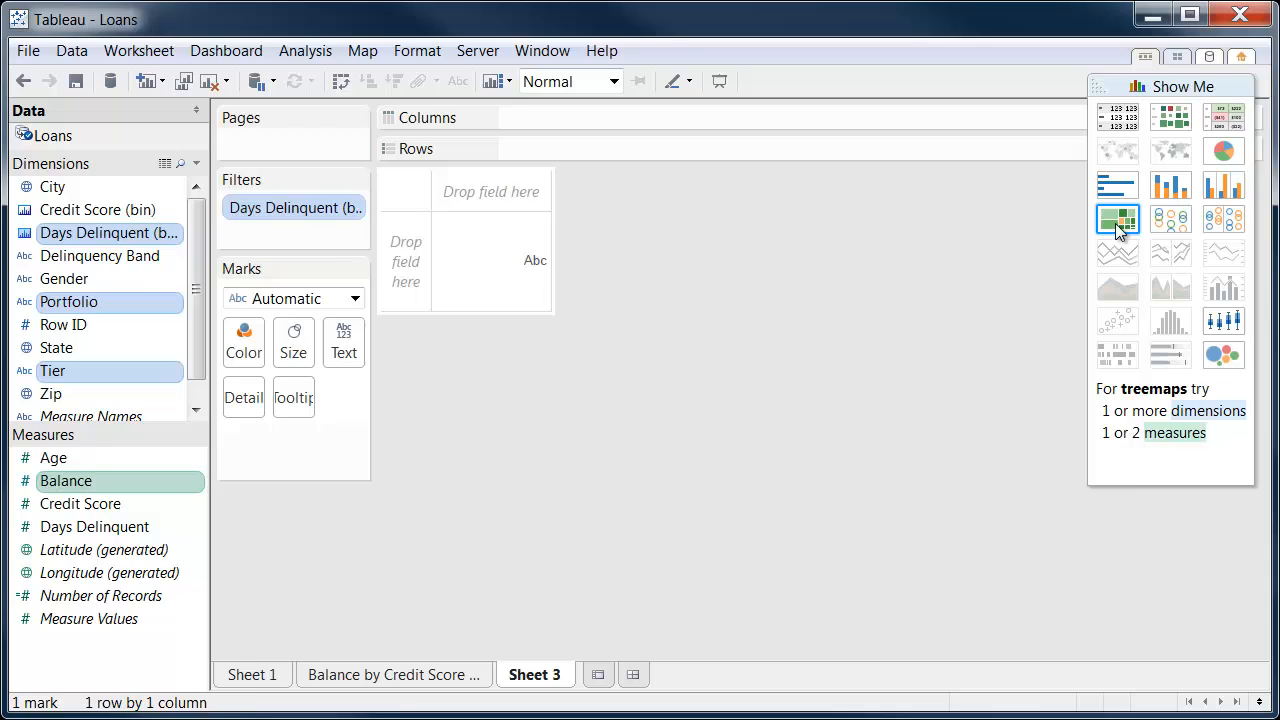
left_click(1118, 219)
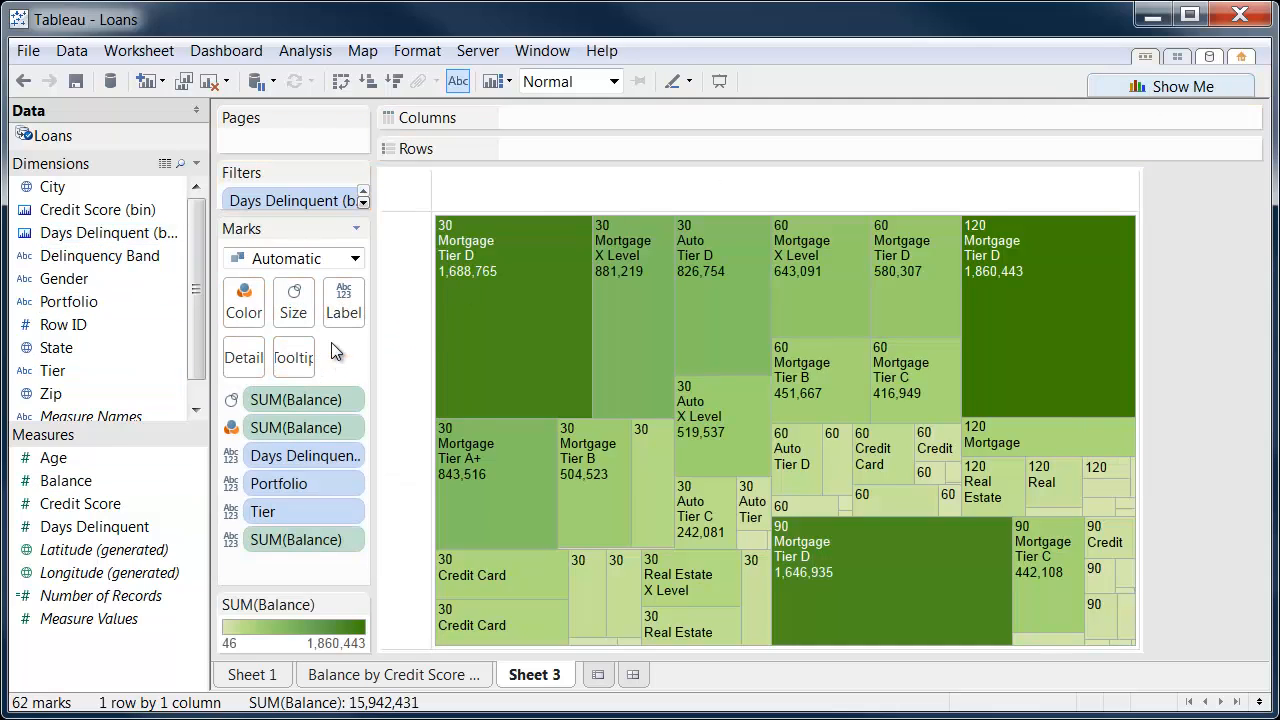
left_click(231, 511)
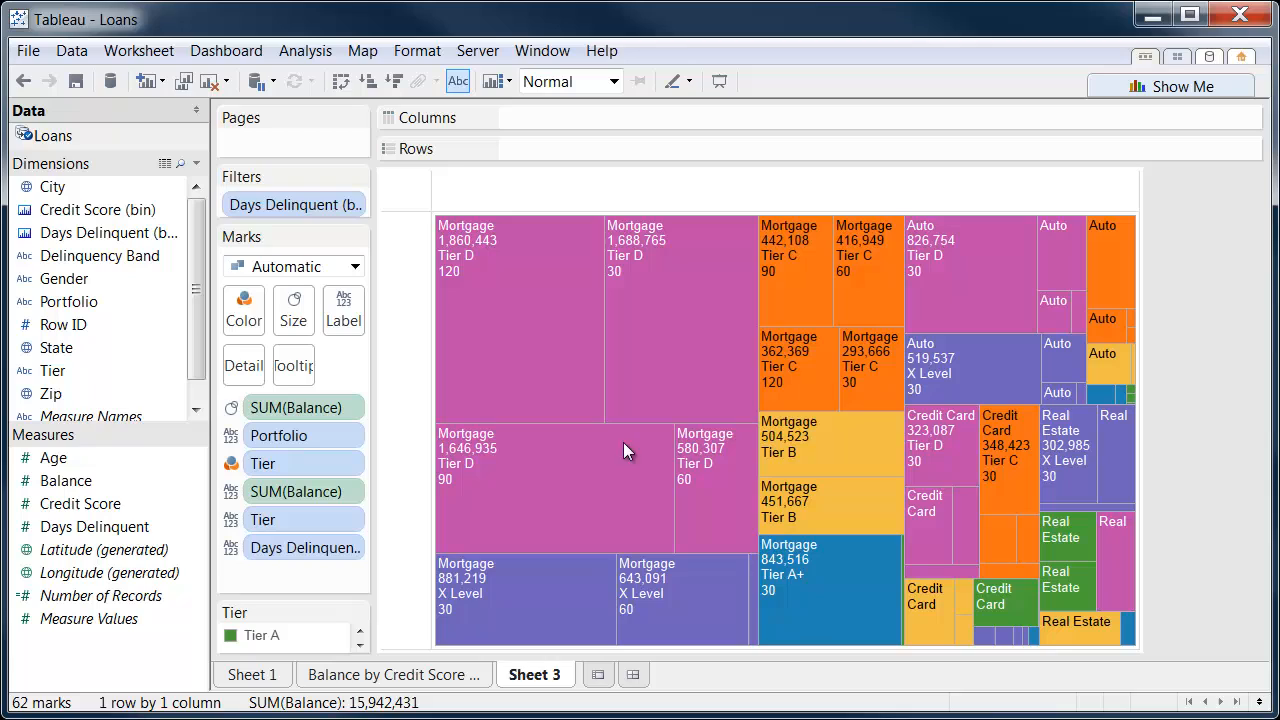
double_click(535, 674)
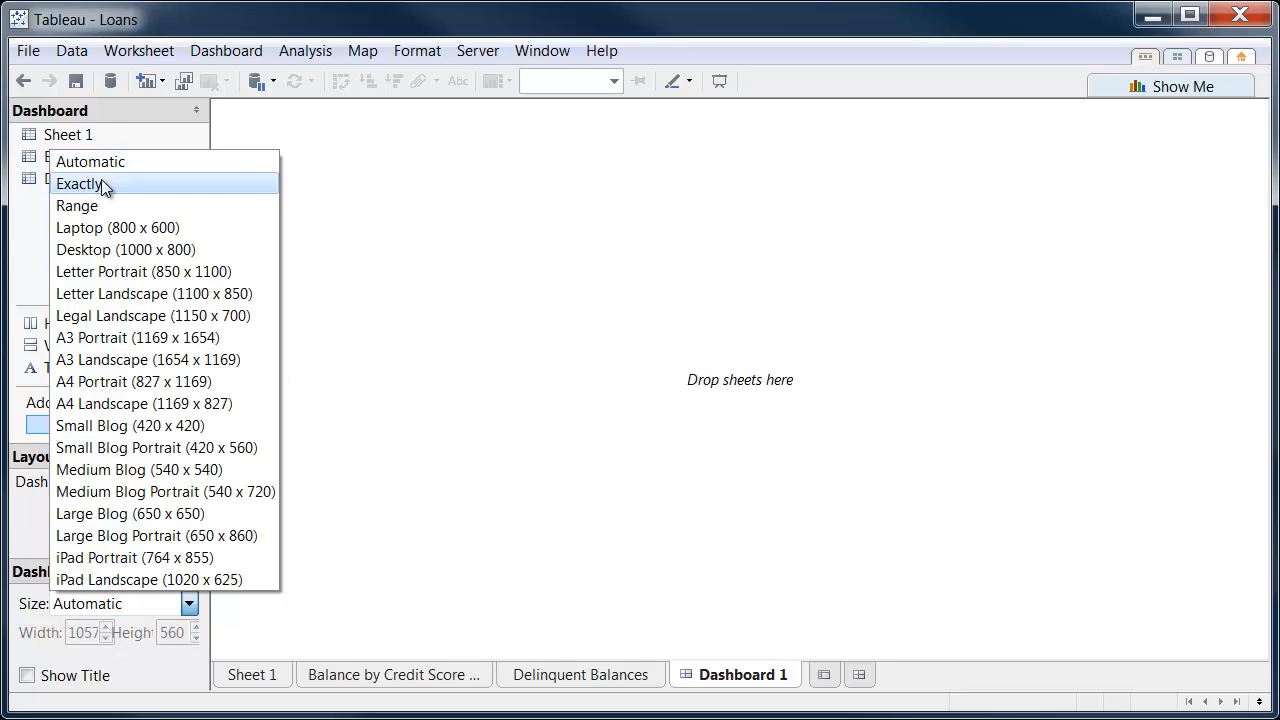
Step: Set the new dashboard's size to Exactly and pick the credit score histogram sheet
left_click(78, 183)
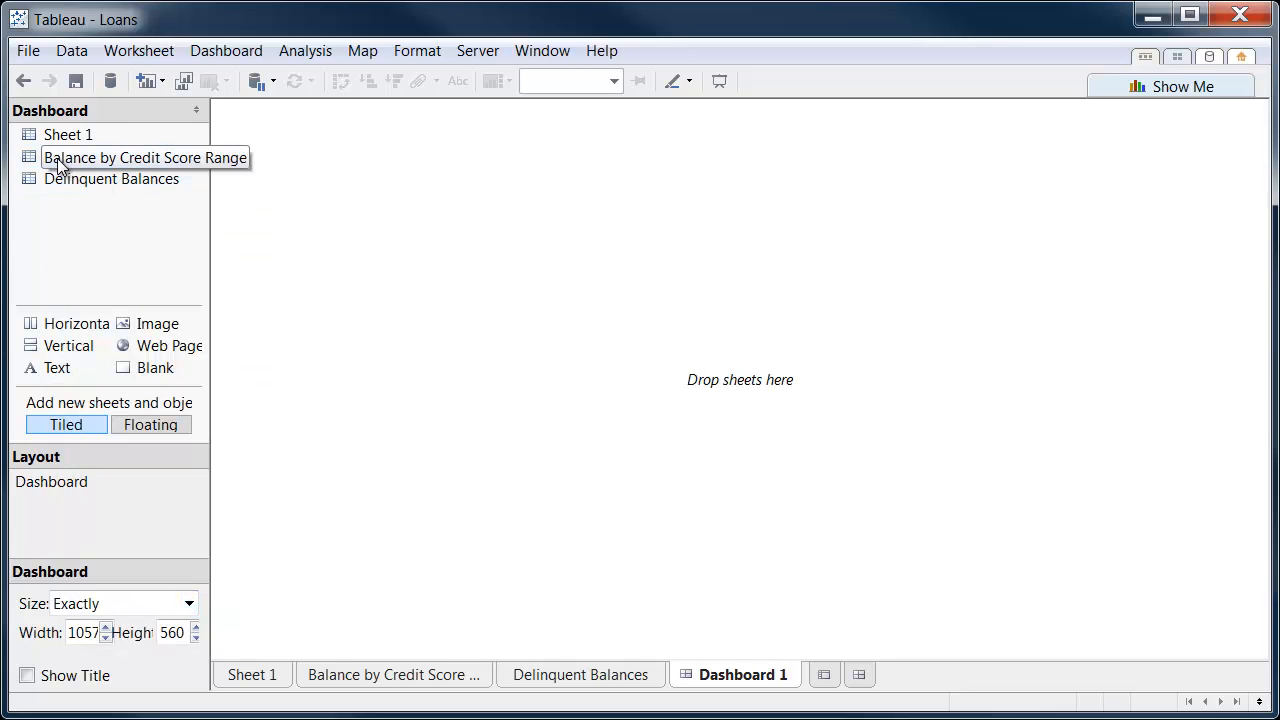
left_click(117, 157)
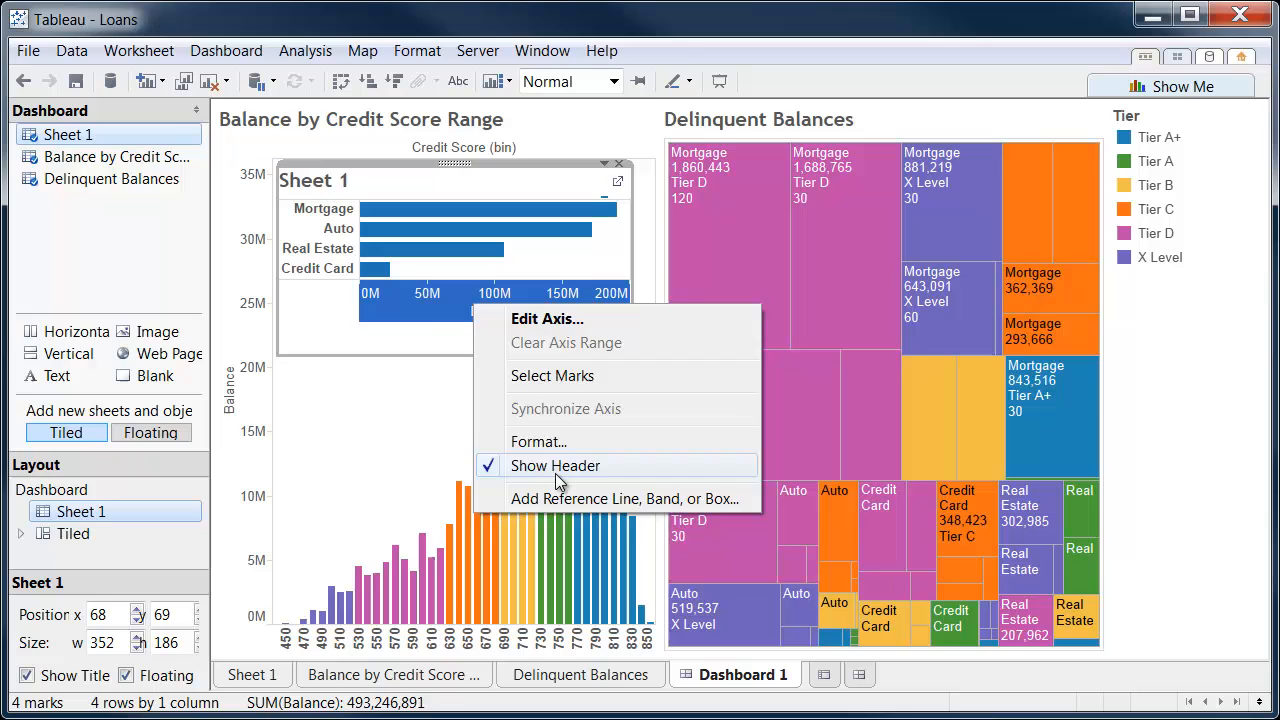
Step: Hide the floating portfolio chart's header and float the Tier legend over the histogram
left_click(520, 279)
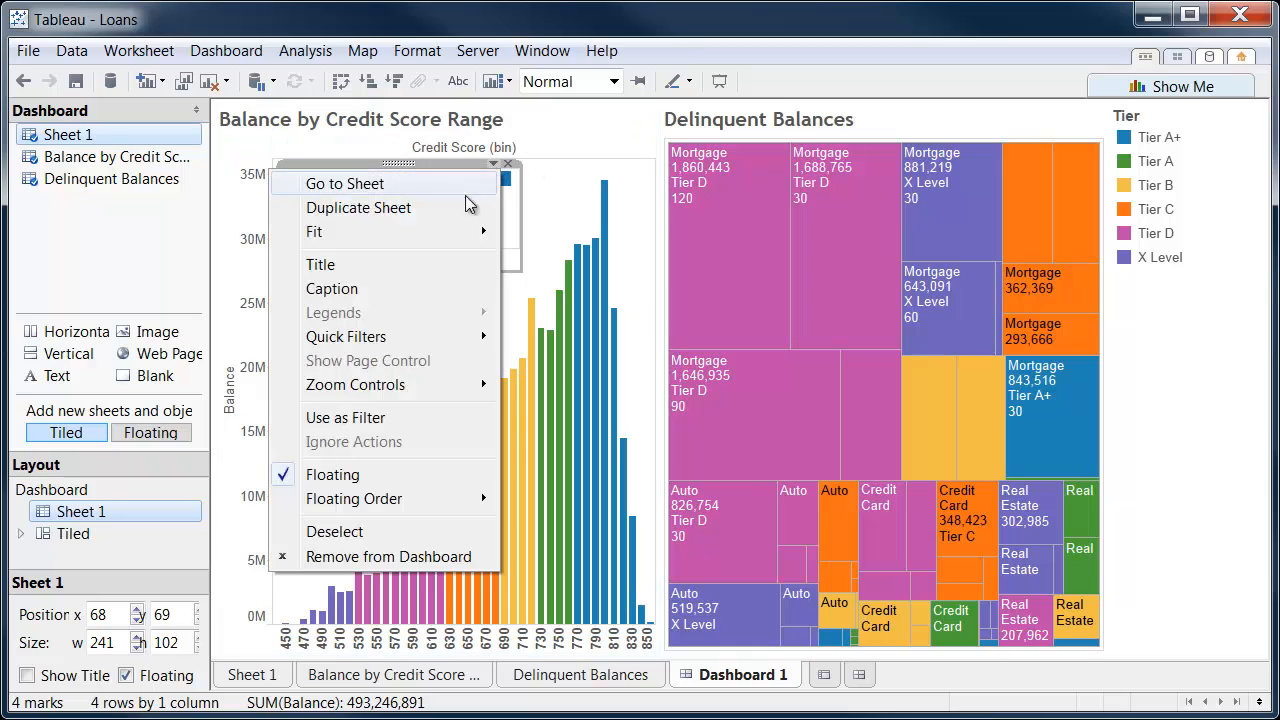
mouse_move(360, 460)
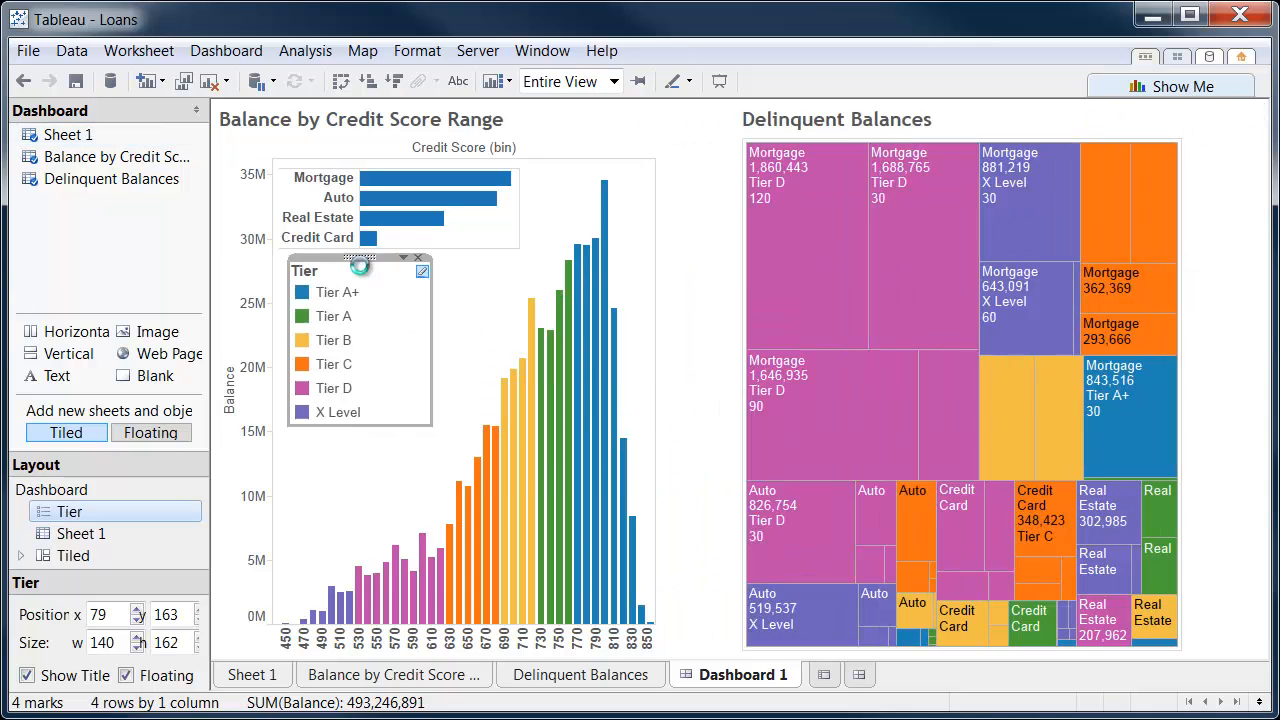
right_click(500, 147)
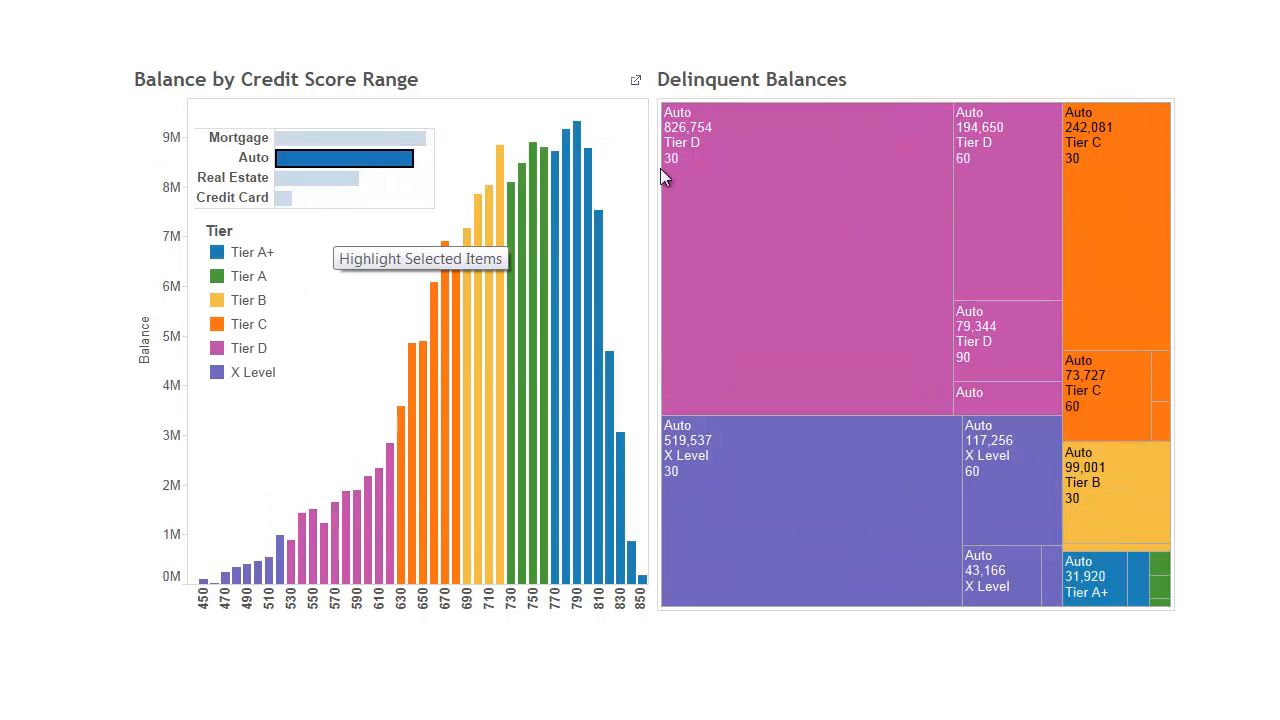
Step: Highlight and then clear Tier A in the legend, and remove the Auto portfolio filter
left_click(249, 276)
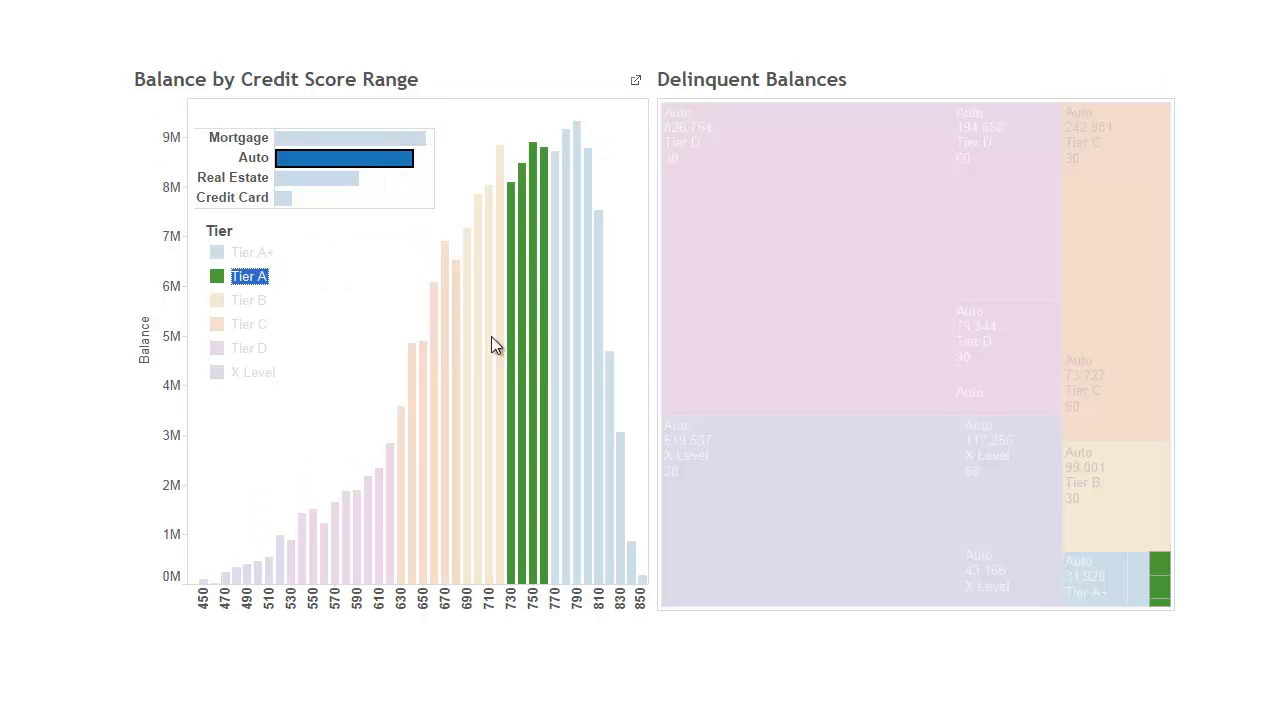
left_click(248, 300)
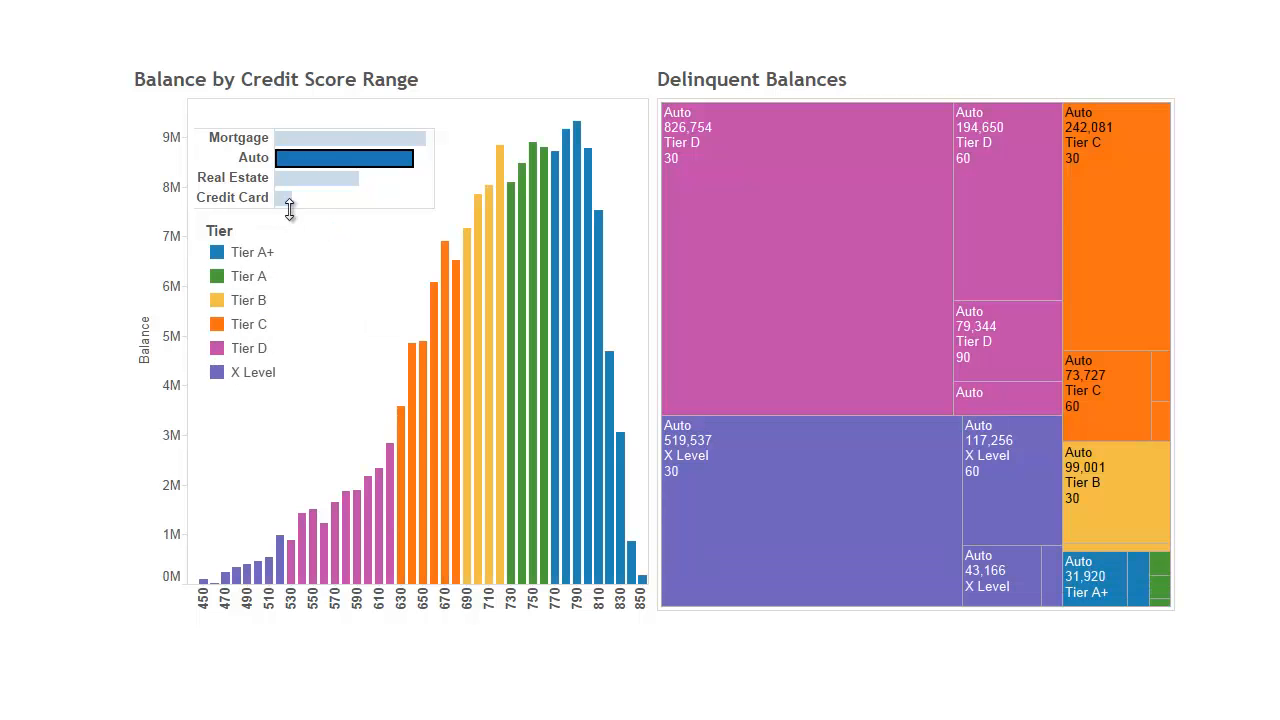
left_click(250, 348)
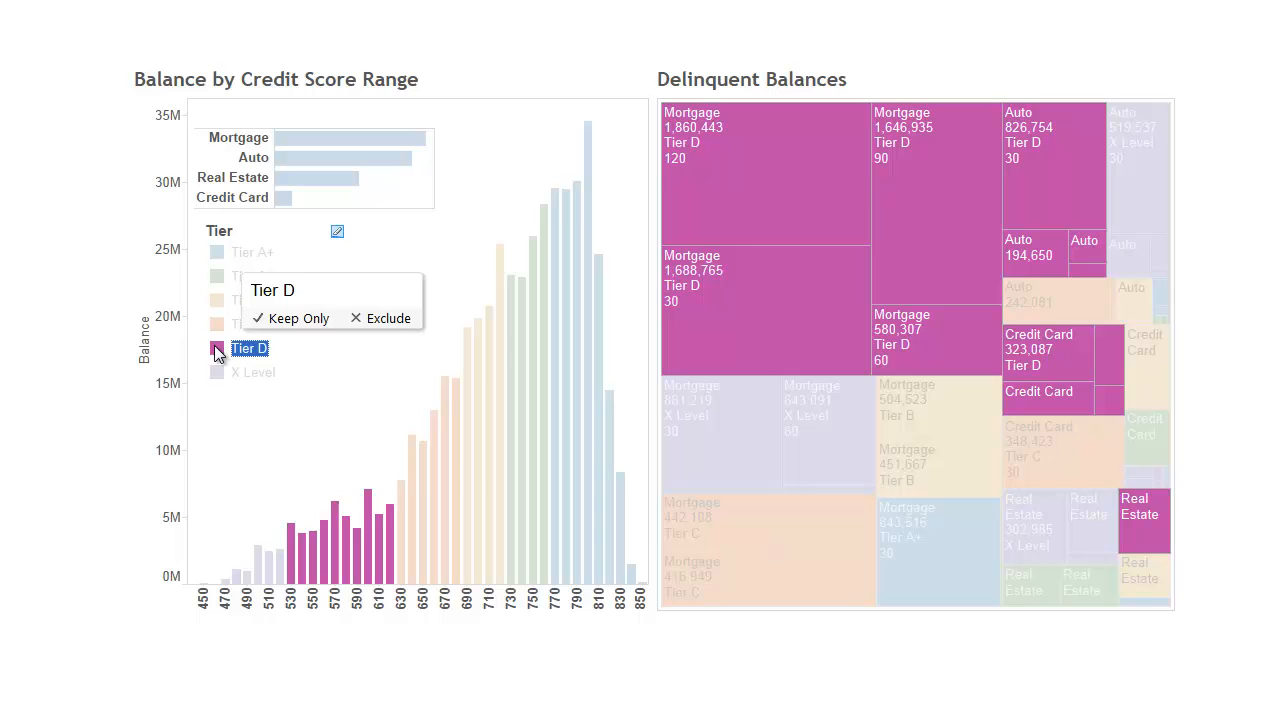